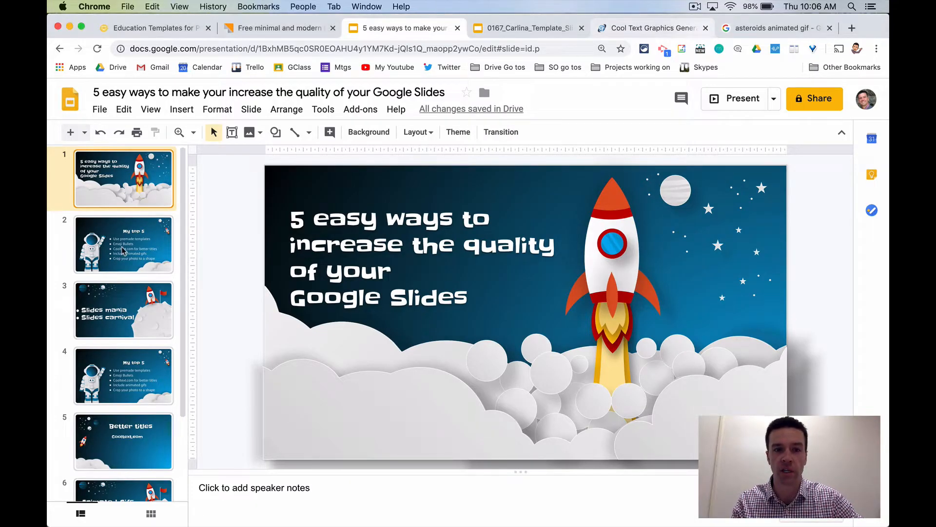
# - Review slide 2's My top 5 list, then slide 3 on Slides mania and Slides carnival
pyautogui.click(124, 244)
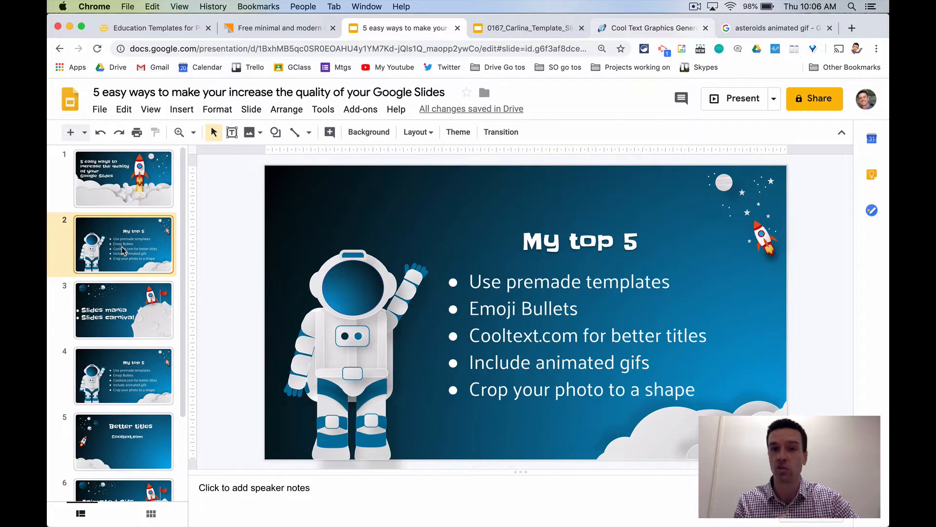
pyautogui.moveTo(116, 340)
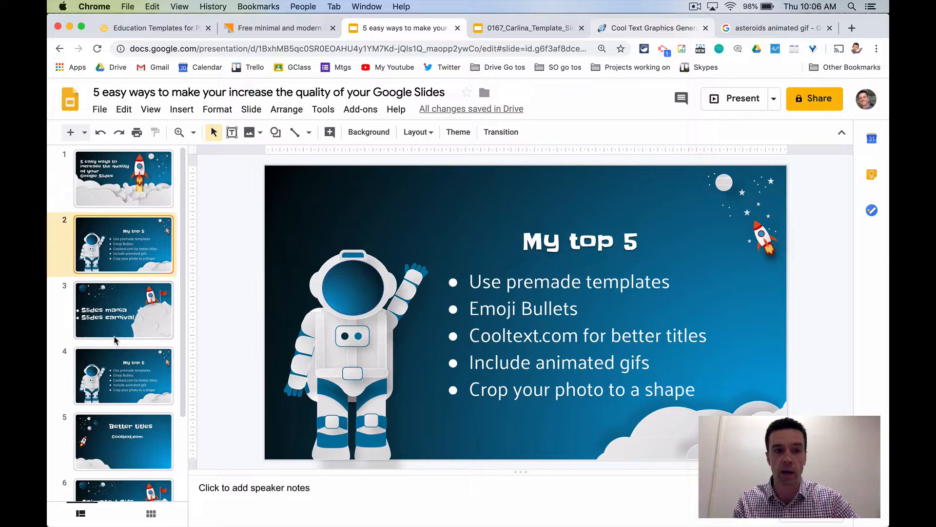
pyautogui.click(123, 309)
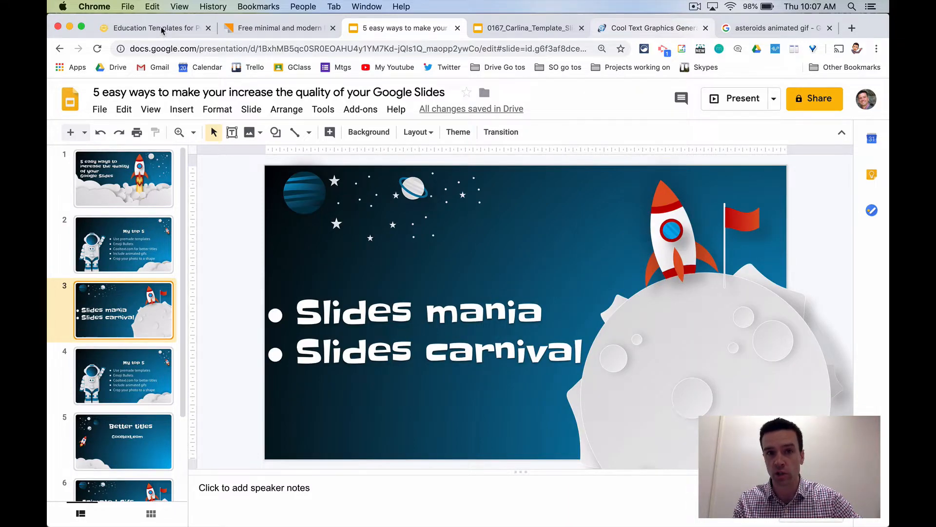
# - Browse the SlidesMania Education templates, then the SlidesCarnival Basset template page
pyautogui.click(153, 27)
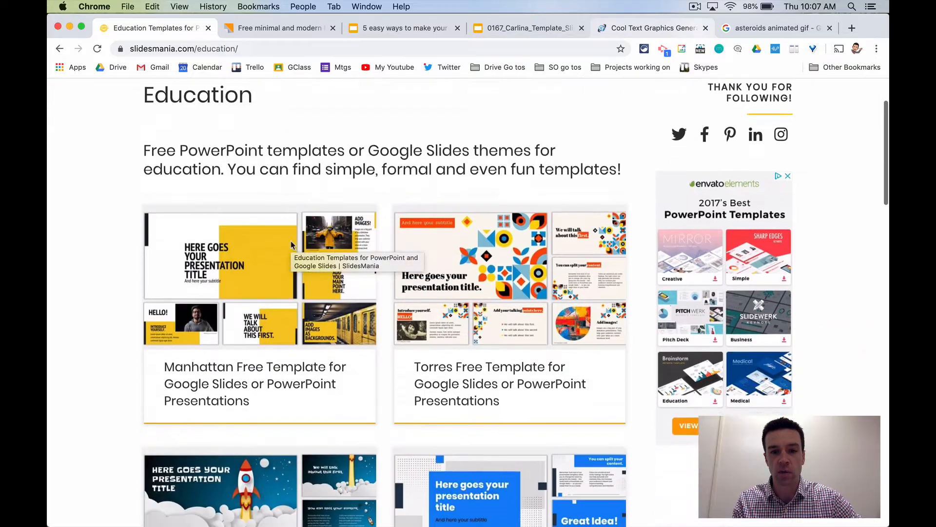
pyautogui.scroll(-3)
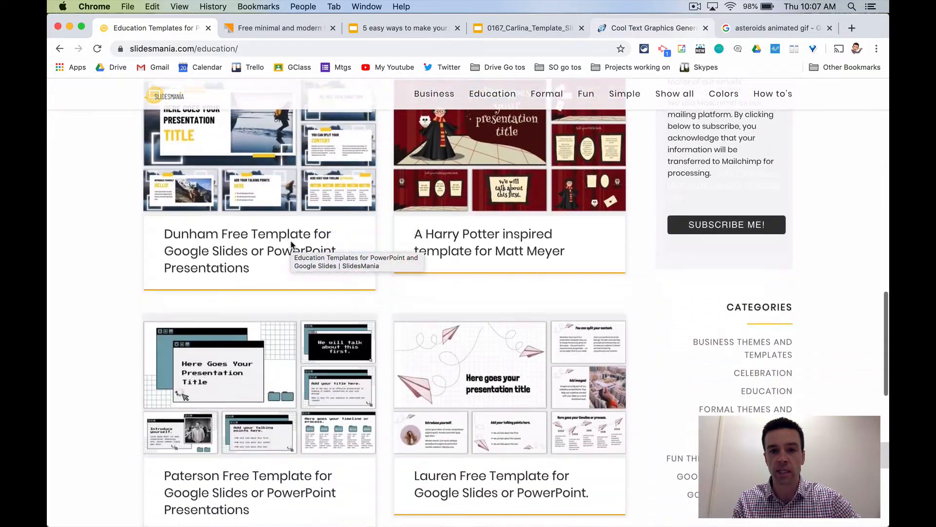
pyautogui.scroll(3)
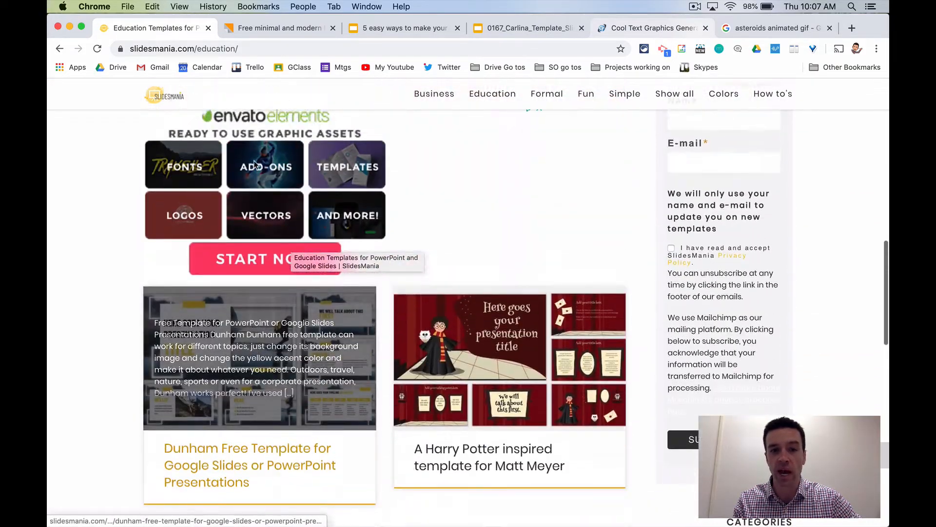
pyautogui.scroll(3)
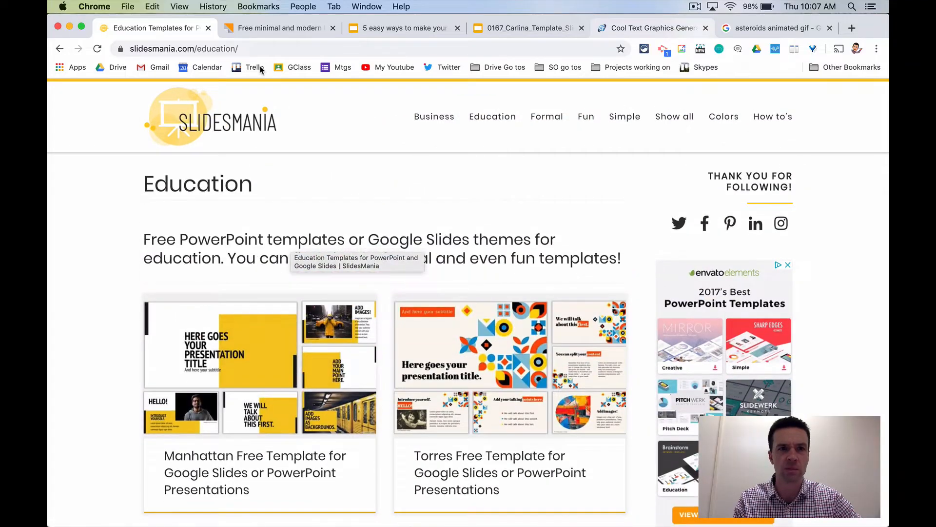
pyautogui.click(278, 27)
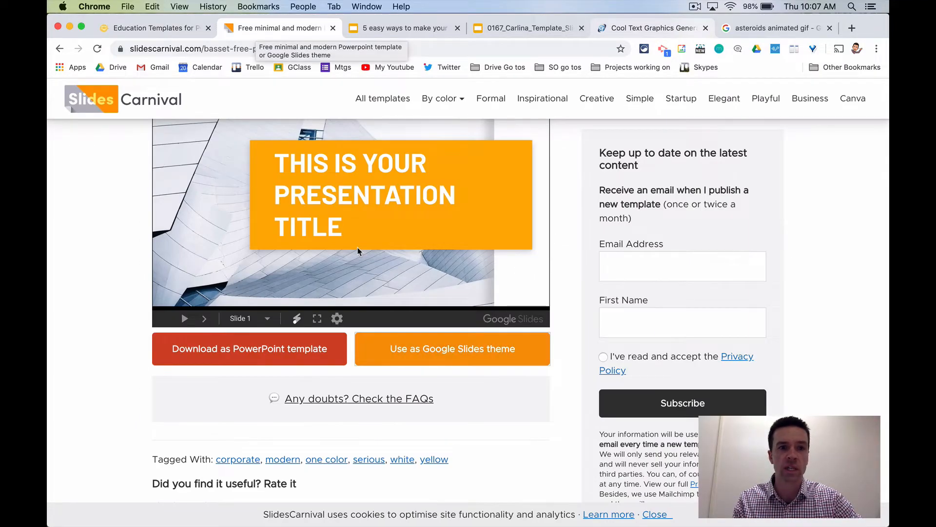
pyautogui.scroll(3)
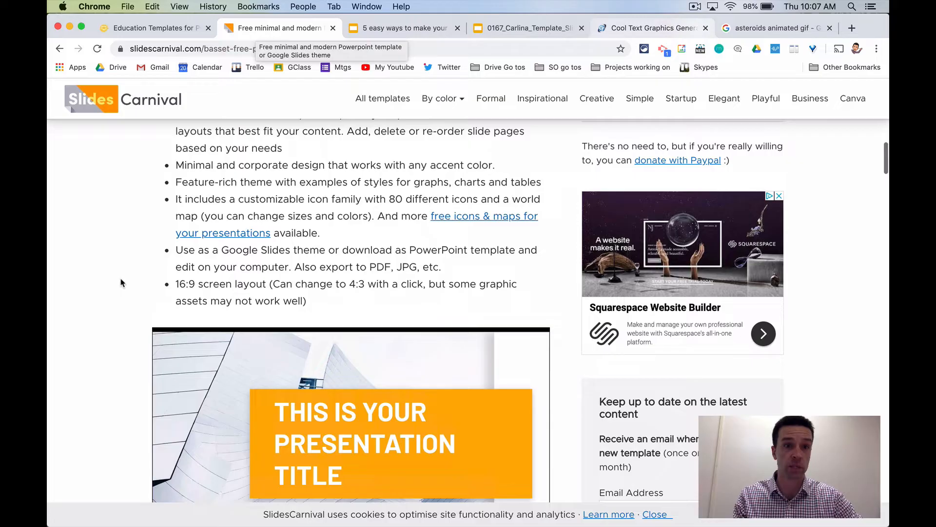
pyautogui.scroll(-3)
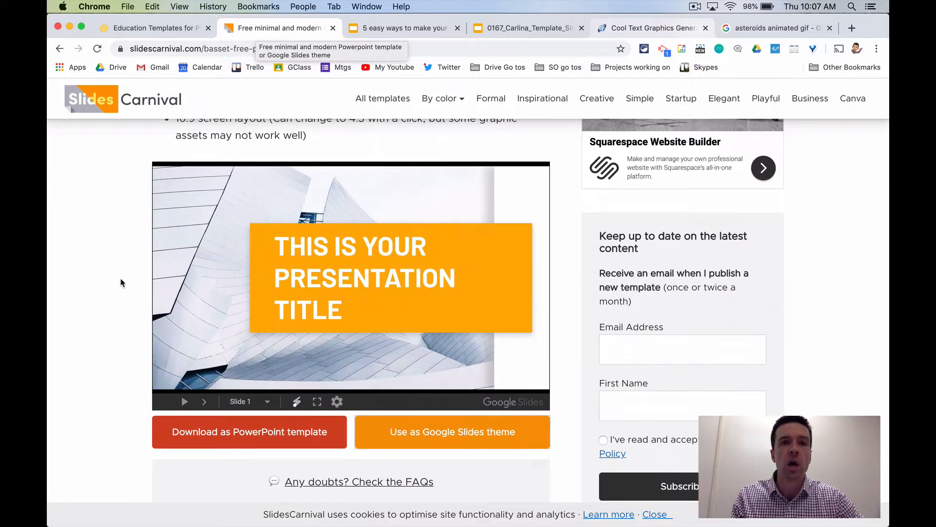
pyautogui.moveTo(260, 301)
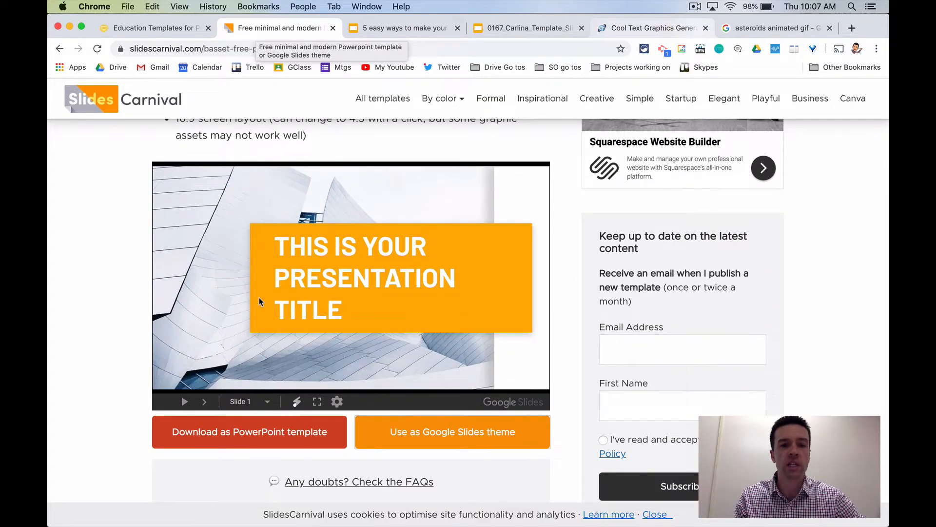
pyautogui.moveTo(491, 98)
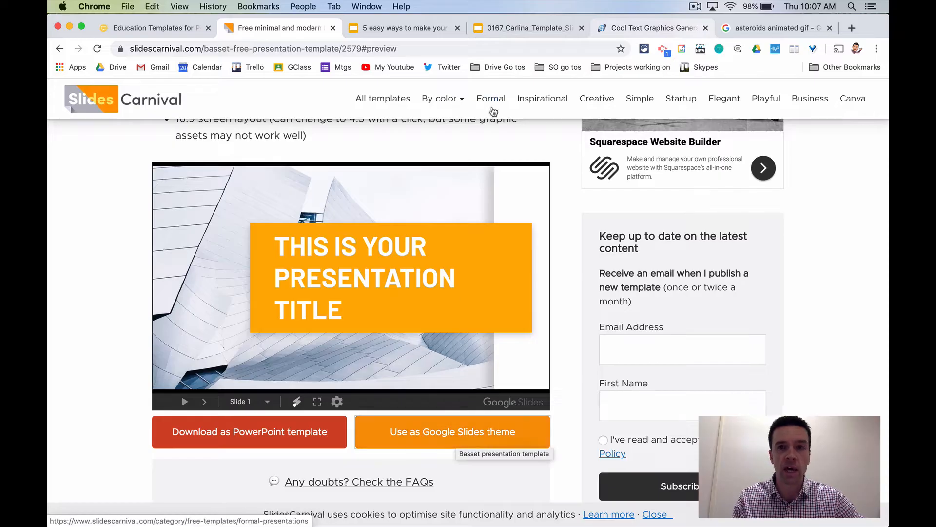
# - Browse the Carlina template deck, then show the tips deck's new-slide layout choices
pyautogui.click(528, 27)
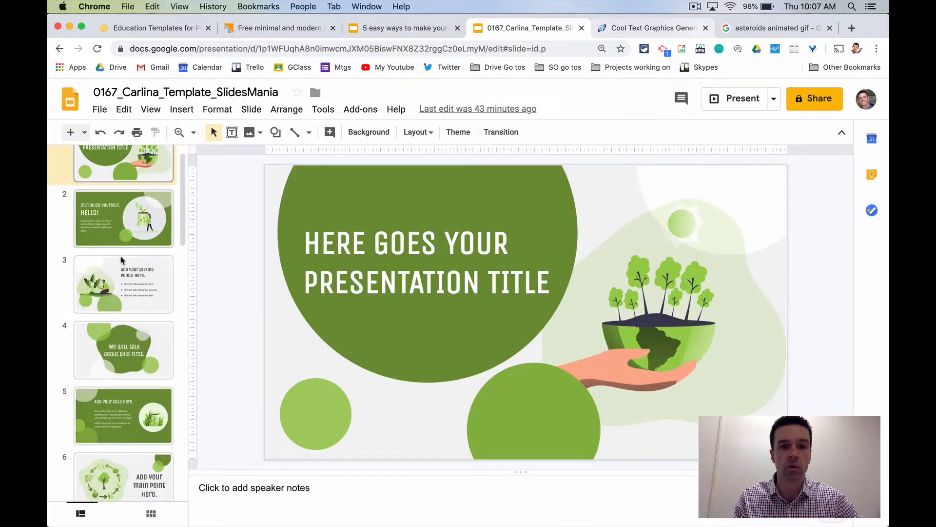
pyautogui.scroll(-3)
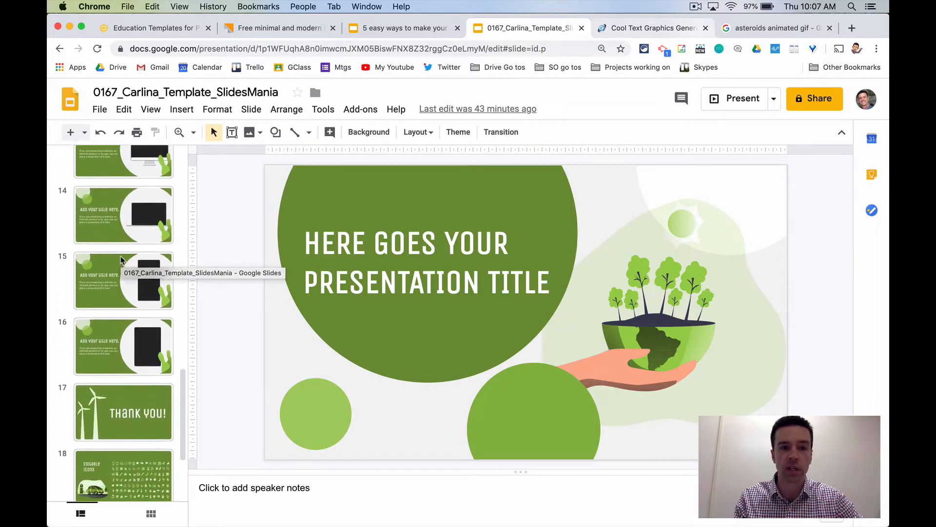
pyautogui.scroll(3)
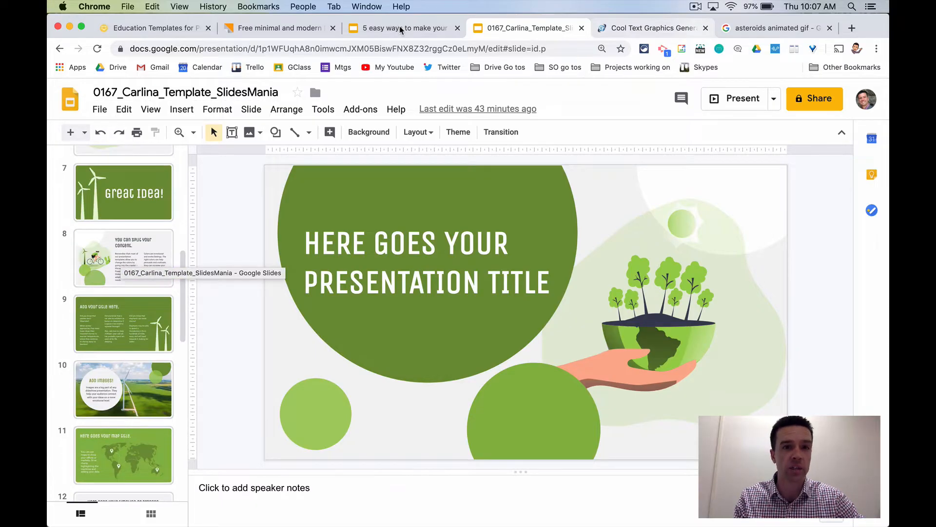
pyautogui.click(400, 28)
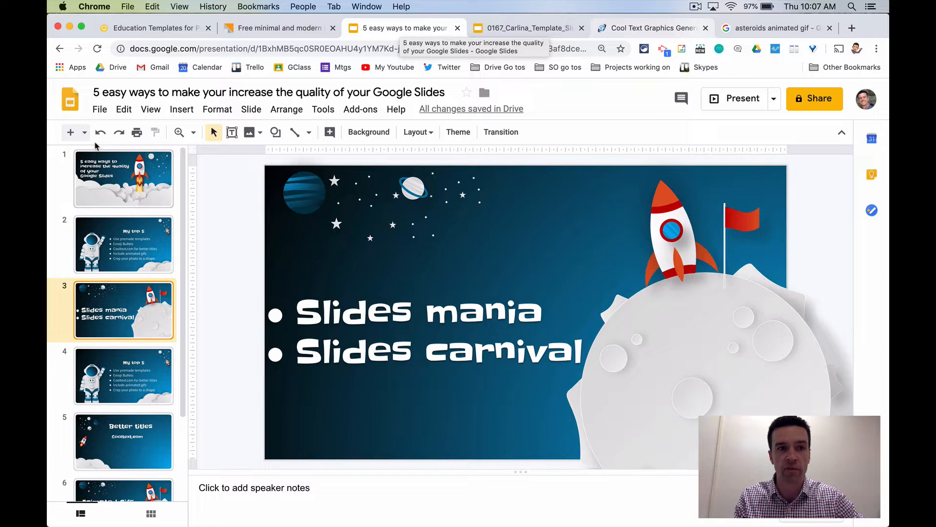
pyautogui.moveTo(70, 131)
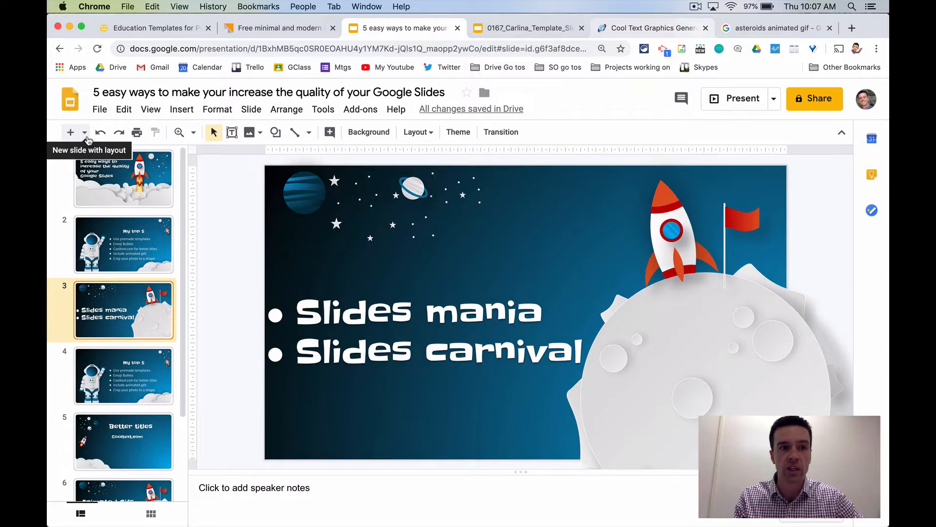
pyautogui.click(86, 132)
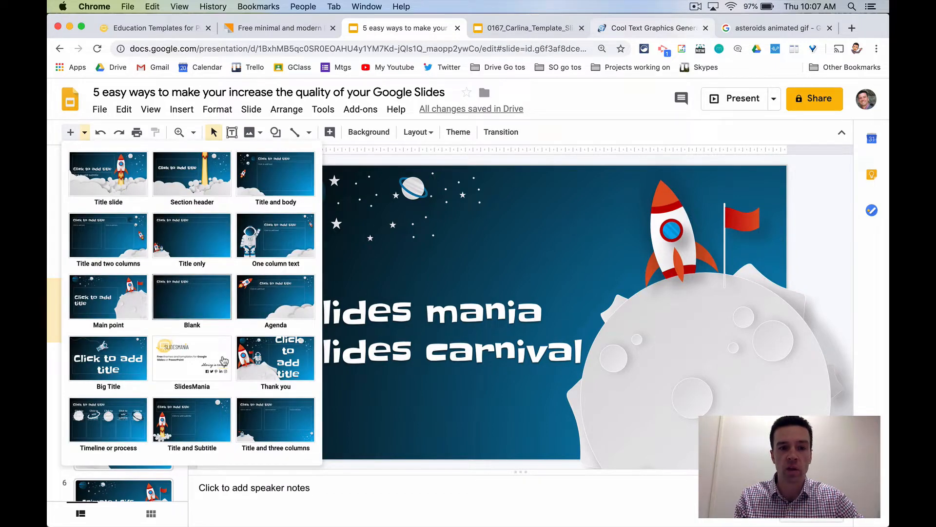
pyautogui.moveTo(421, 214)
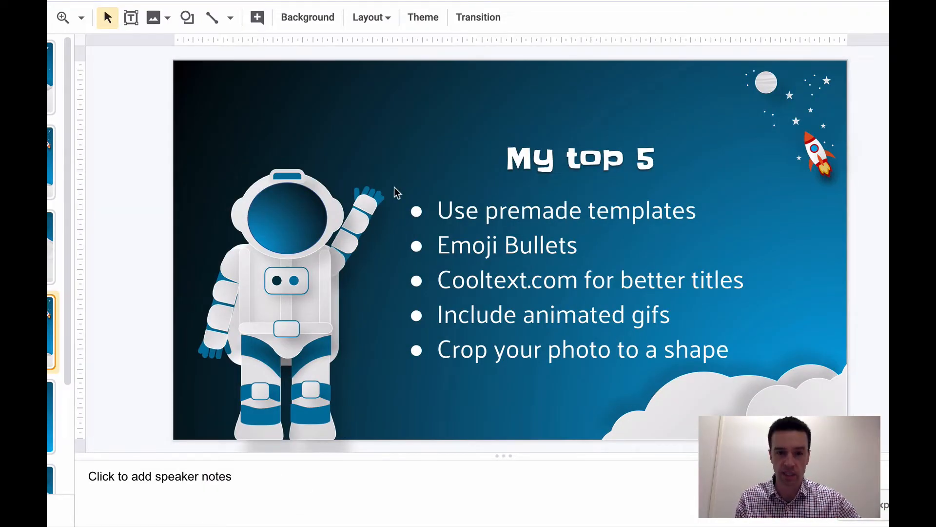
pyautogui.moveTo(409, 208)
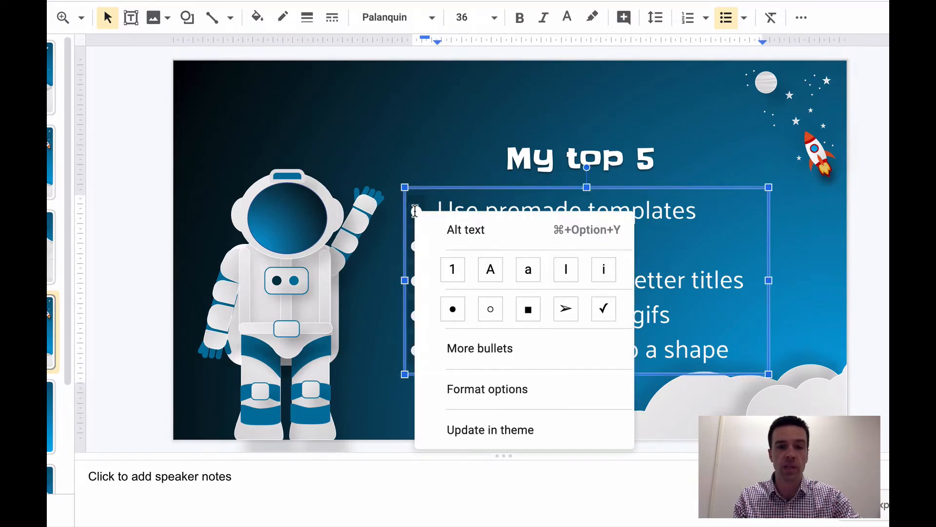
pyautogui.moveTo(480, 348)
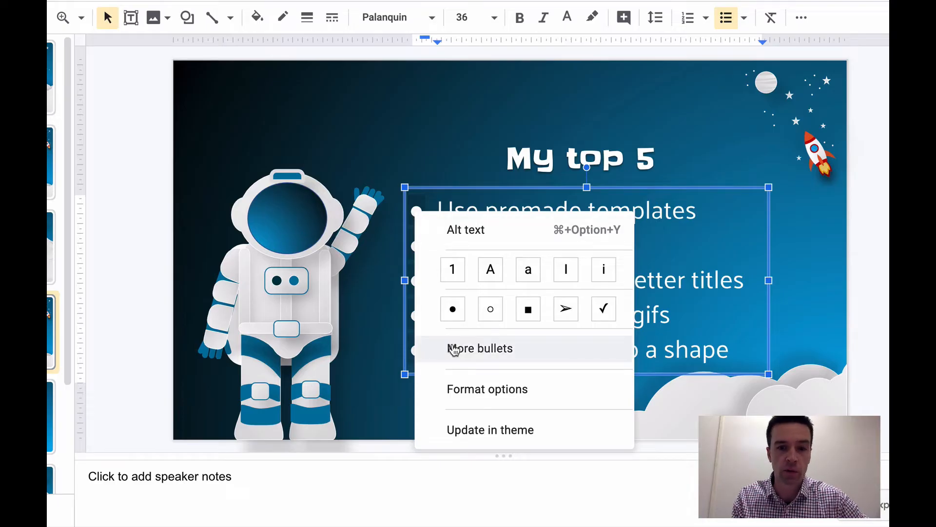
# - Give the My top 5 list emoji moon bullets, then move to the Better titles slide
pyautogui.click(480, 348)
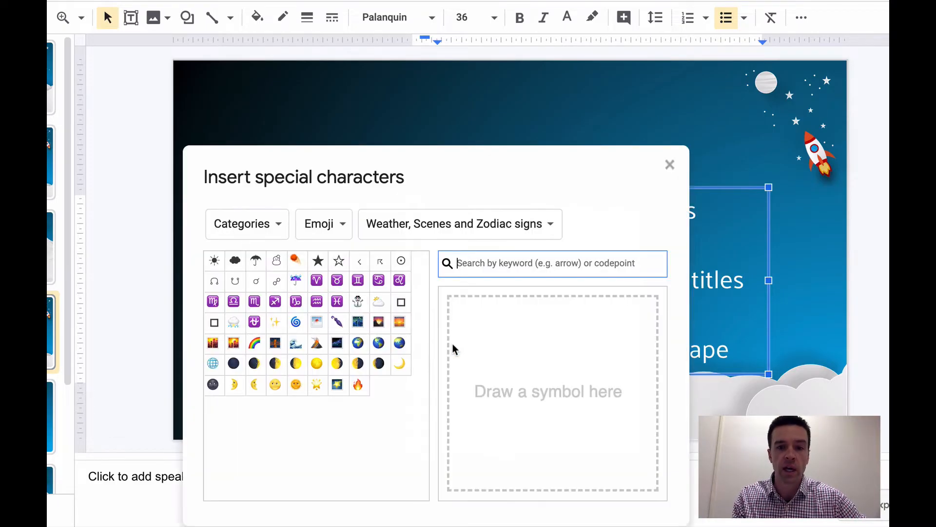
pyautogui.click(241, 223)
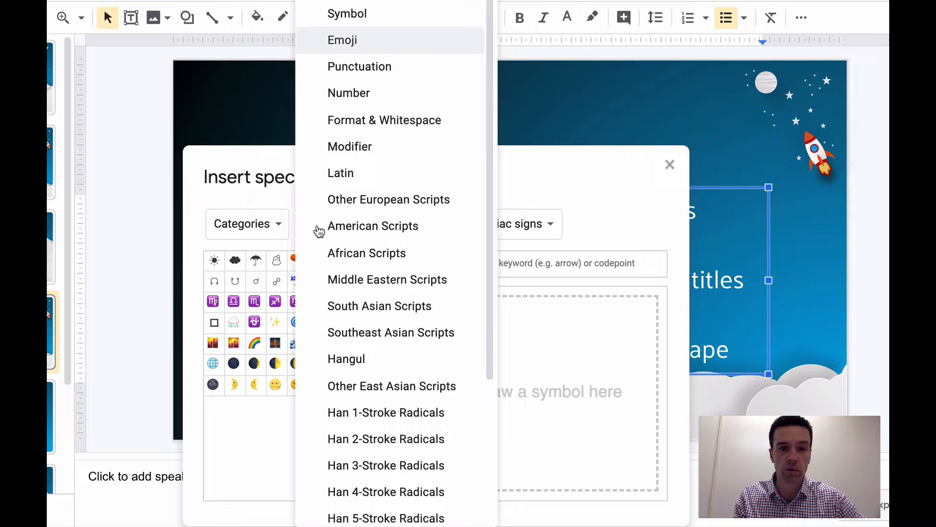
pyautogui.click(342, 40)
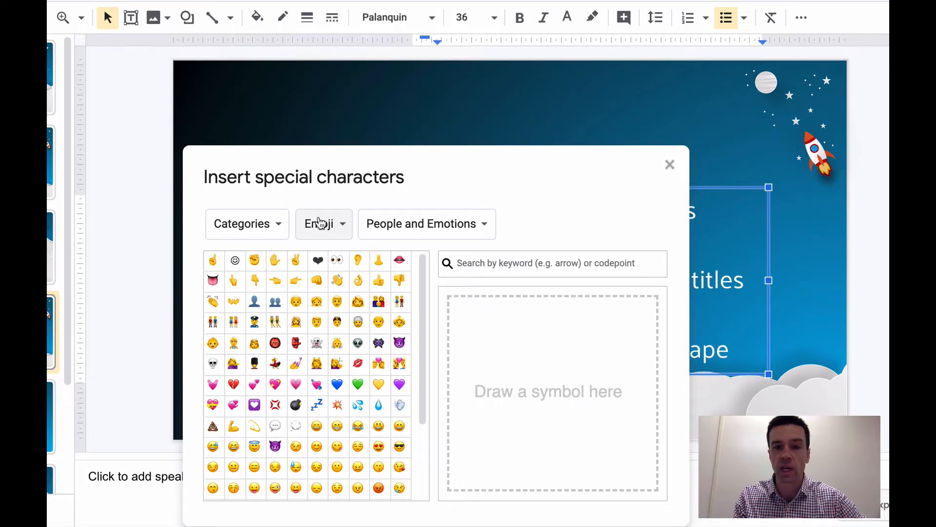
pyautogui.moveTo(411, 232)
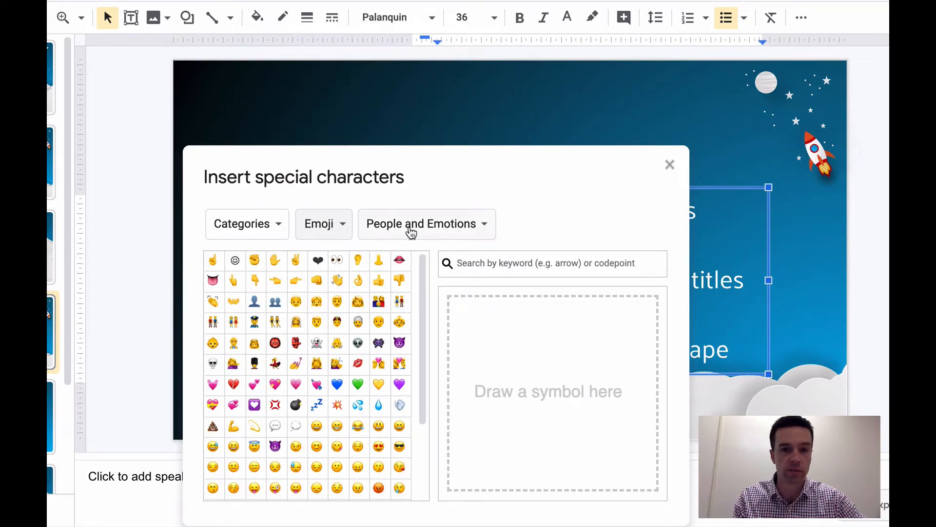
pyautogui.click(426, 224)
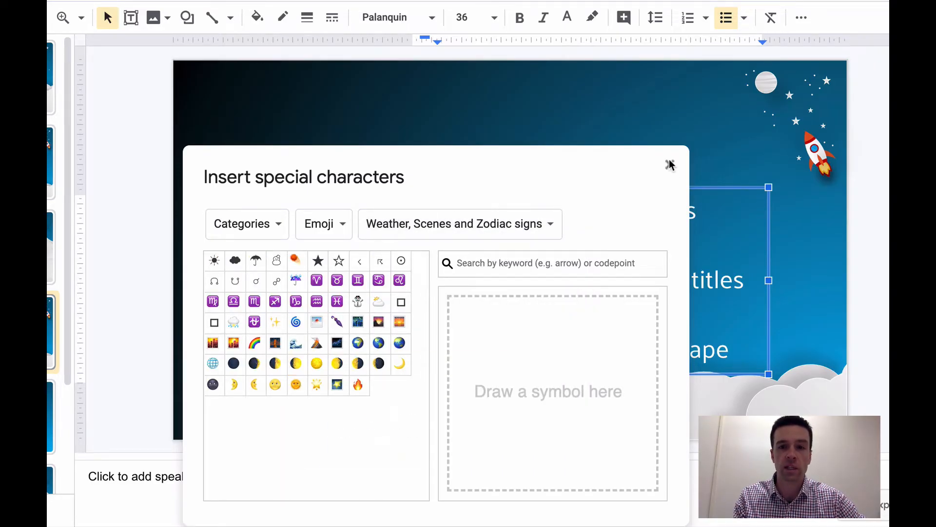
pyautogui.click(669, 164)
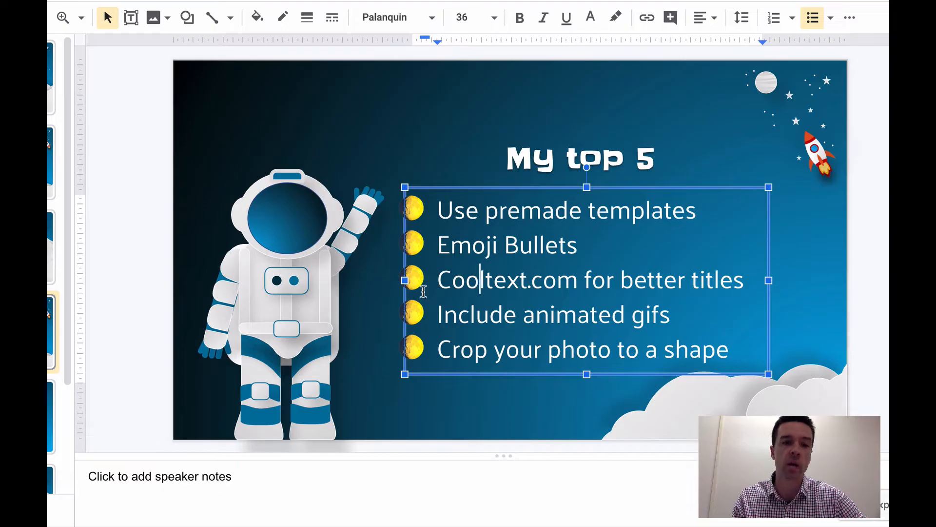
pyautogui.click(27, 415)
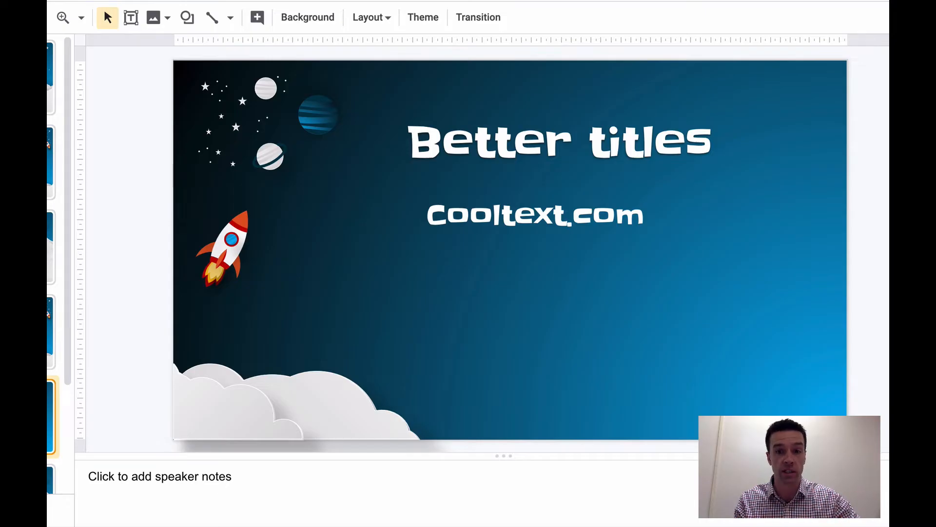
pyautogui.moveTo(449, 133)
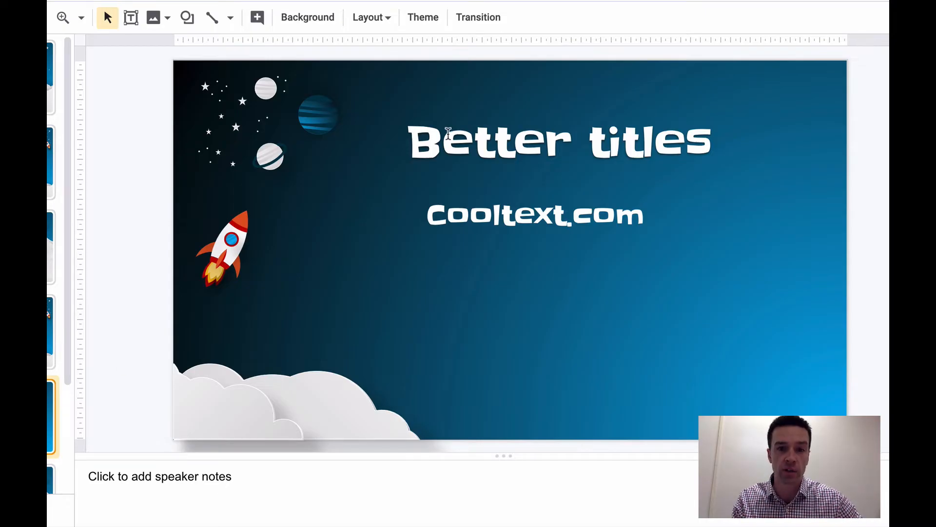
# - Select the Better titles heading wording before styling it on Cooltext.com
pyautogui.doubleClick(489, 141)
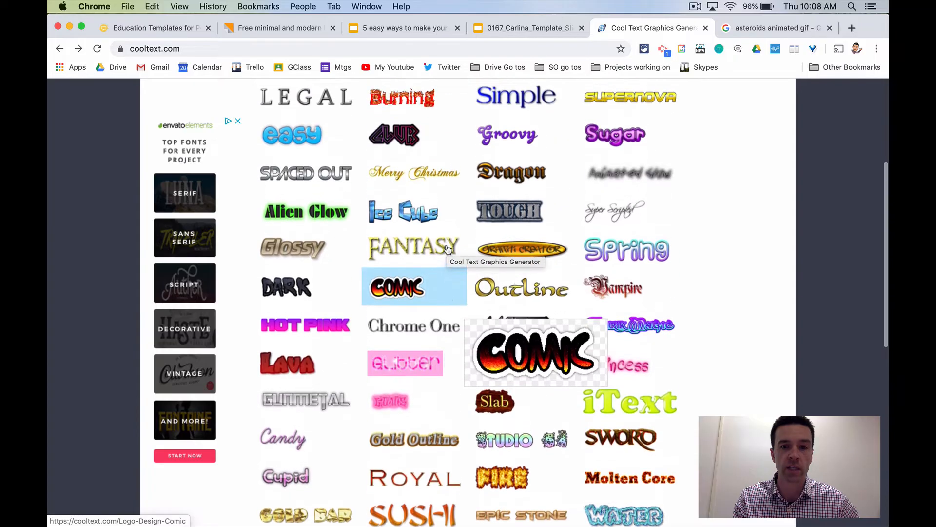
# - Make a Tribal 'Better titles' logo with Frost Blue 05 outline and bring it to the slide
pyautogui.scroll(3)
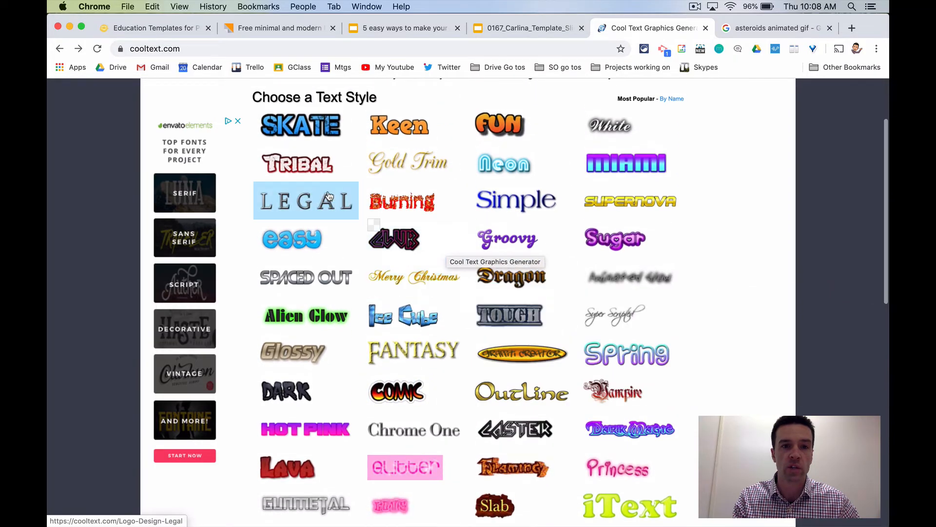
pyautogui.click(299, 163)
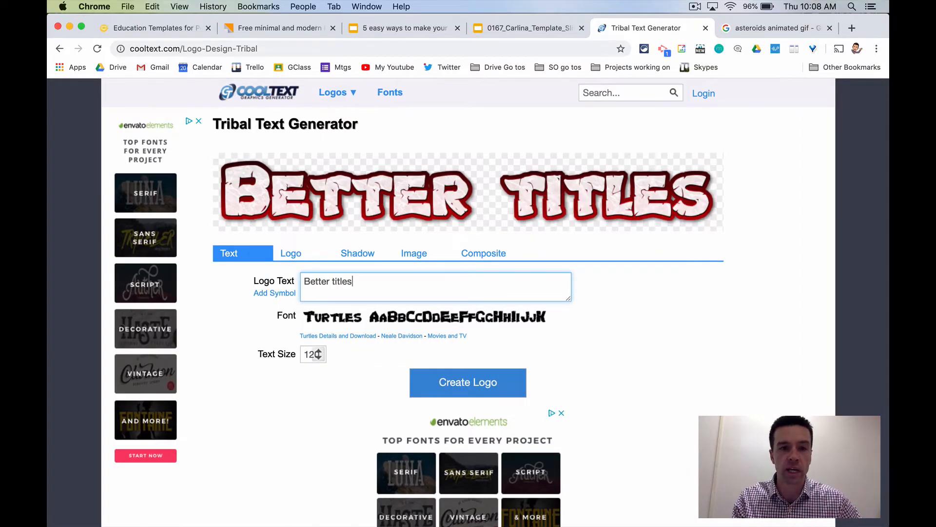
pyautogui.click(290, 253)
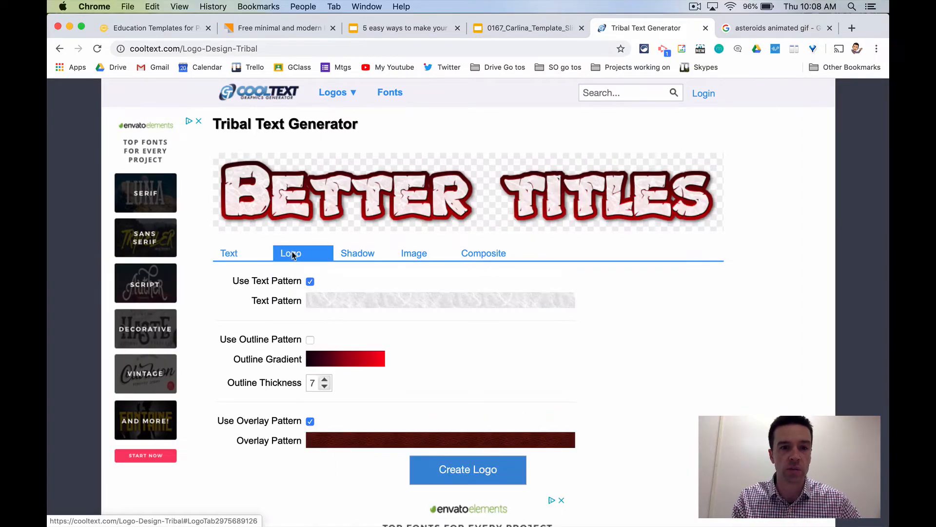
pyautogui.click(344, 359)
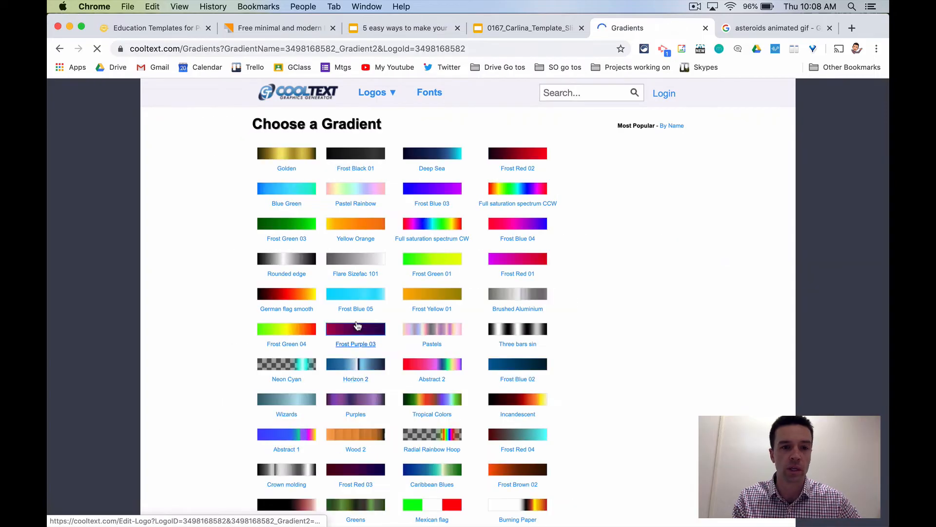
pyautogui.click(355, 294)
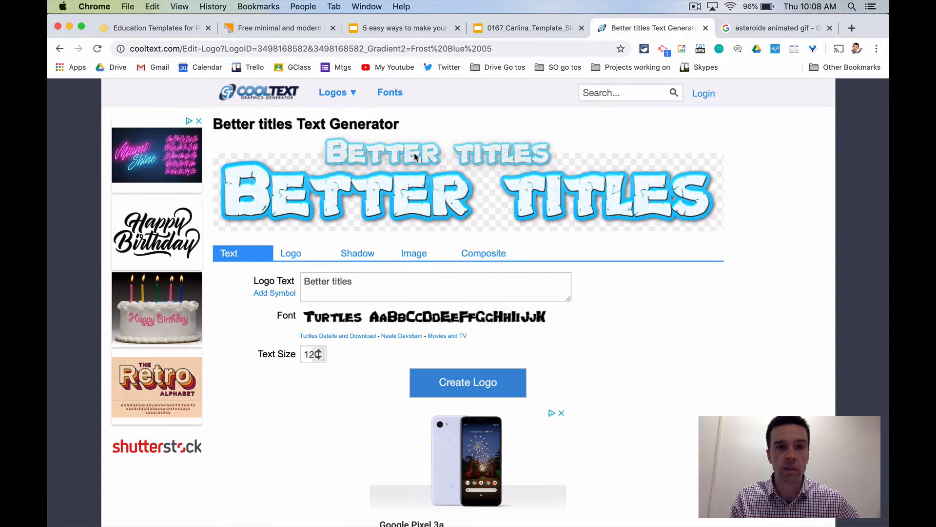
pyautogui.click(404, 27)
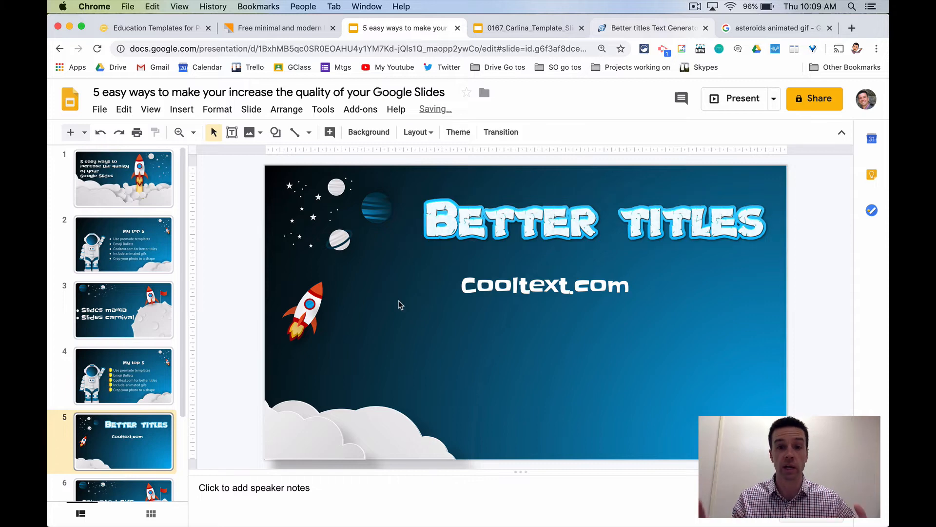
# - Move to slide 6, Animated Gifs
pyautogui.scroll(-3)
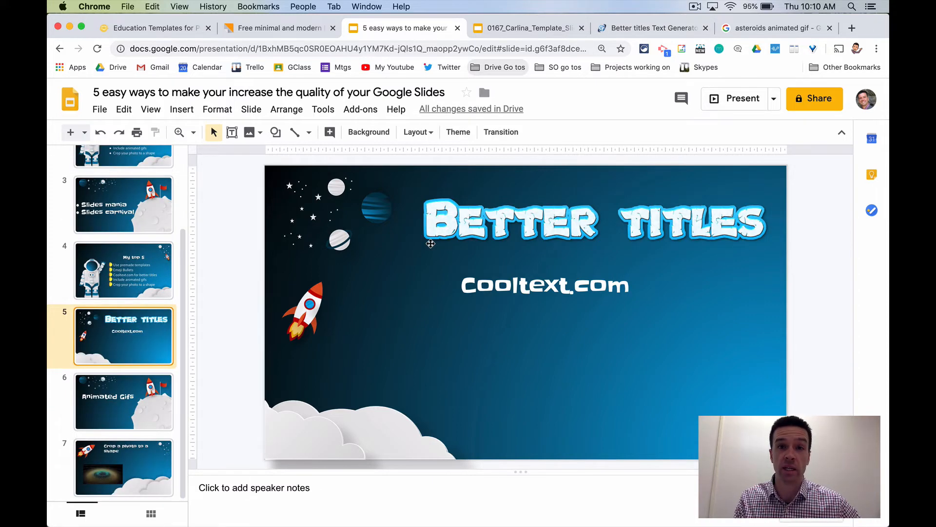
pyautogui.click(124, 401)
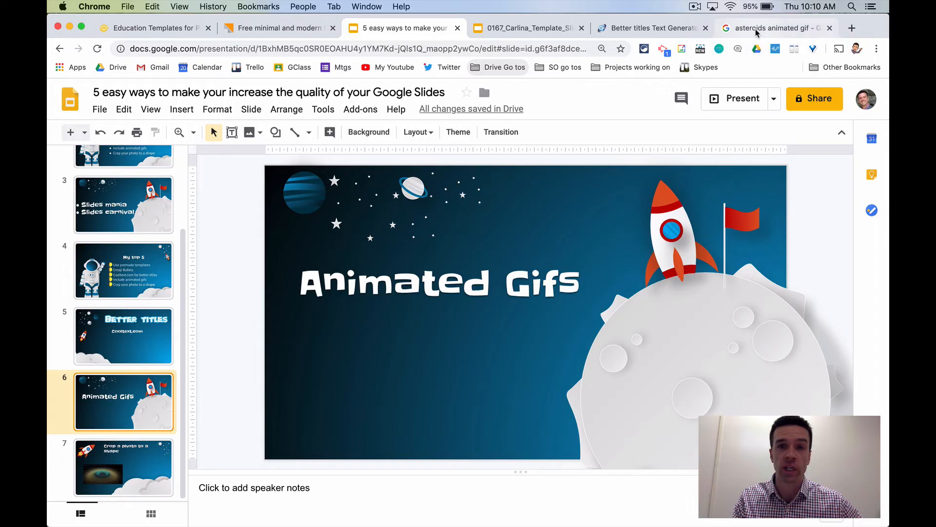
# - Pick the Asteroid Bennu GIF from Google Images and carry it to the presentation
pyautogui.click(770, 28)
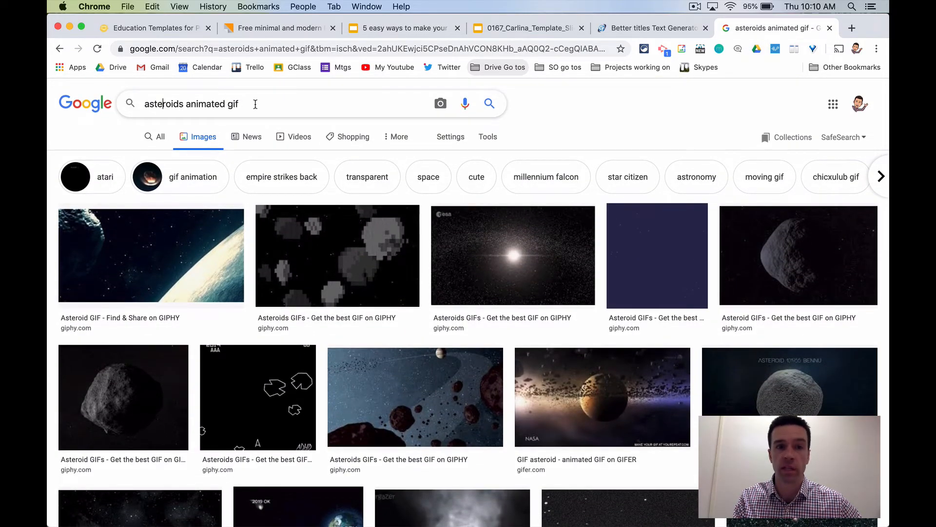
pyautogui.scroll(-3)
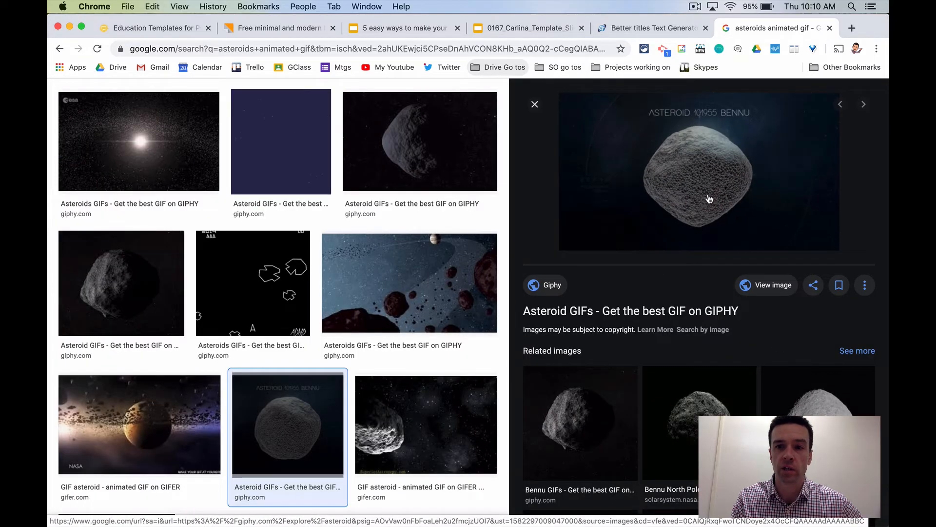
pyautogui.click(503, 68)
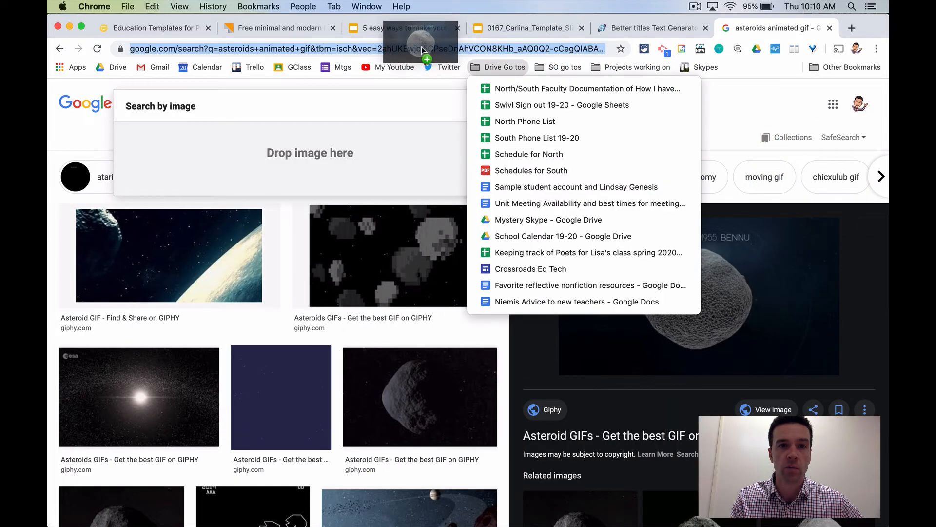
pyautogui.click(400, 27)
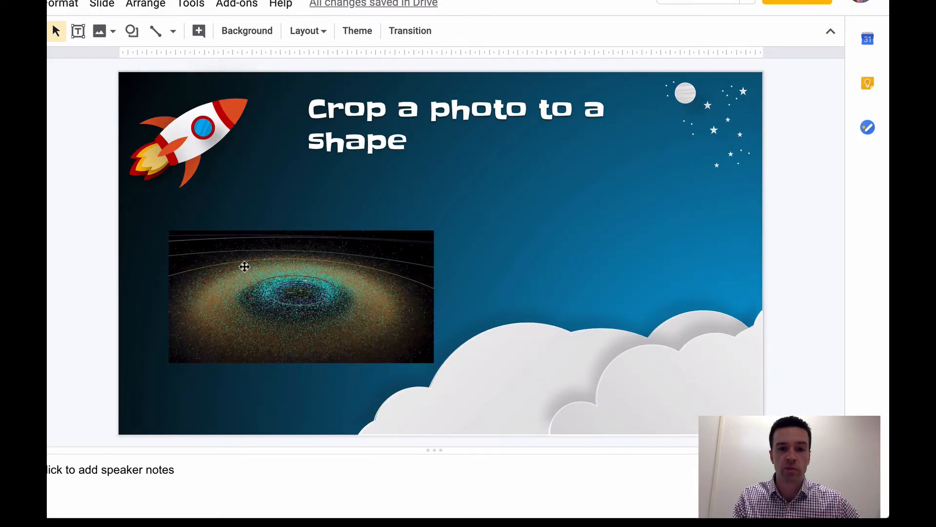
# - Select the galaxy photo on the Crop a photo to a shape slide
pyautogui.click(301, 297)
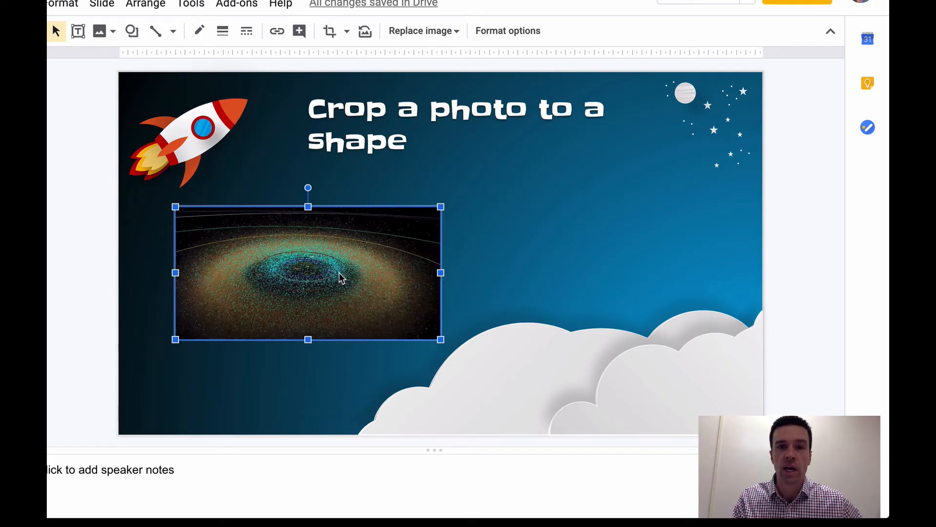
pyautogui.moveTo(352, 58)
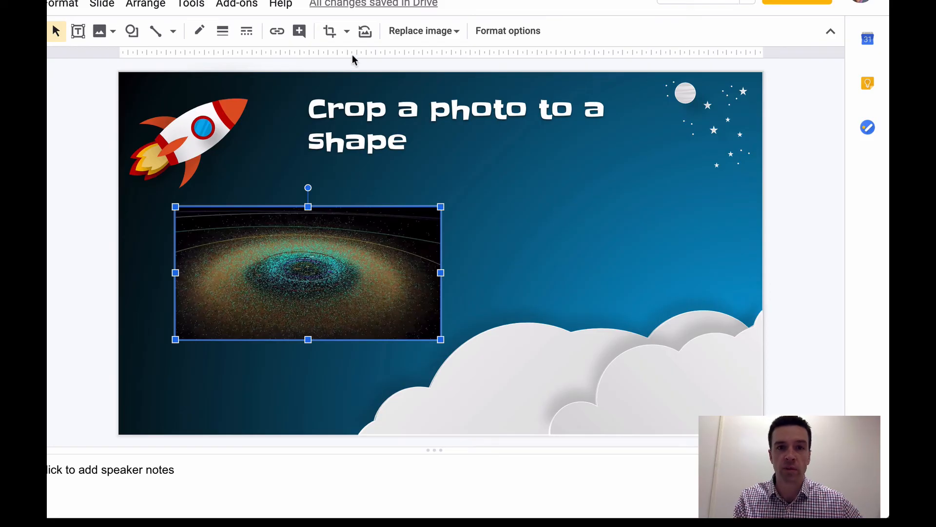
pyautogui.moveTo(329, 30)
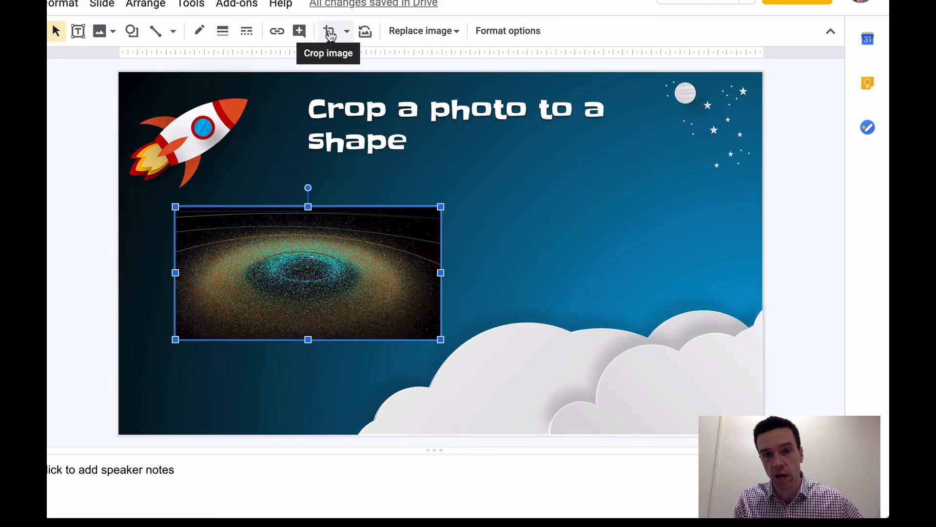
pyautogui.moveTo(347, 30)
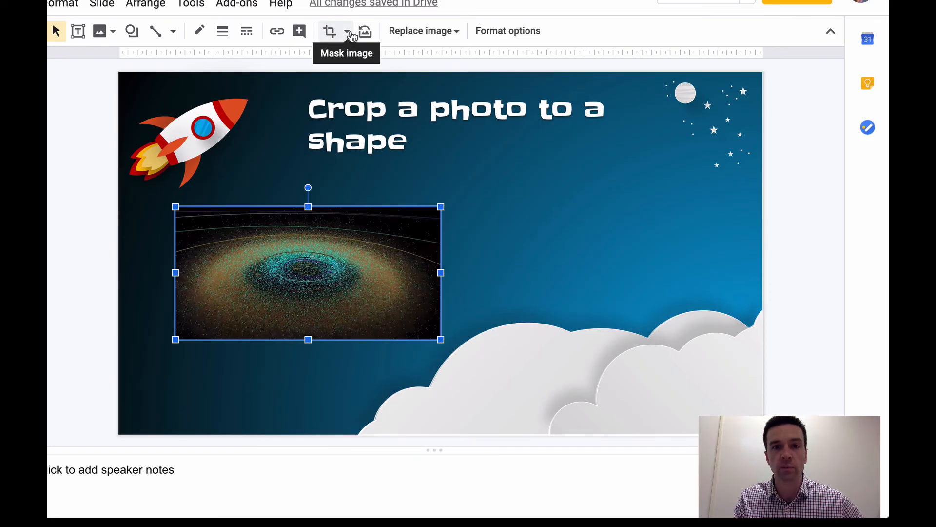
# - Mask the galaxy photo to a rounded rectangle, then a bevelled frame shape
pyautogui.click(347, 30)
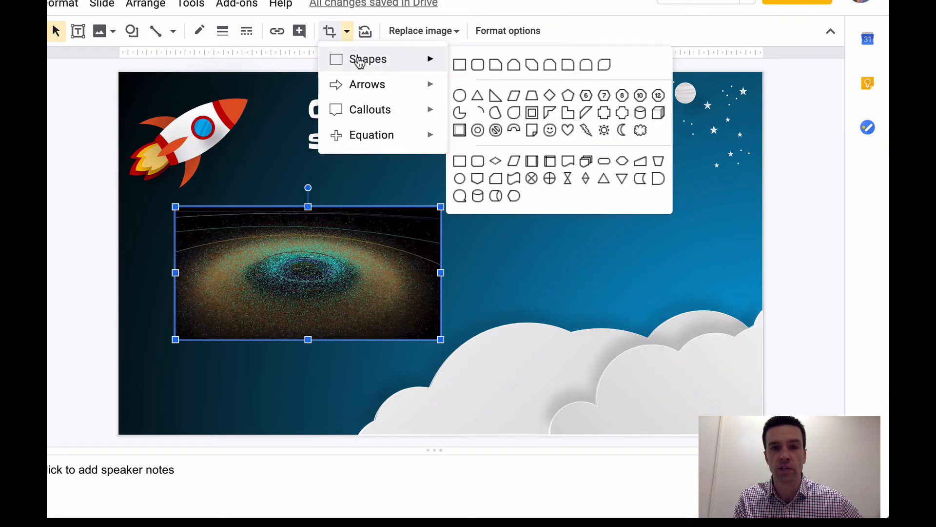
pyautogui.click(477, 64)
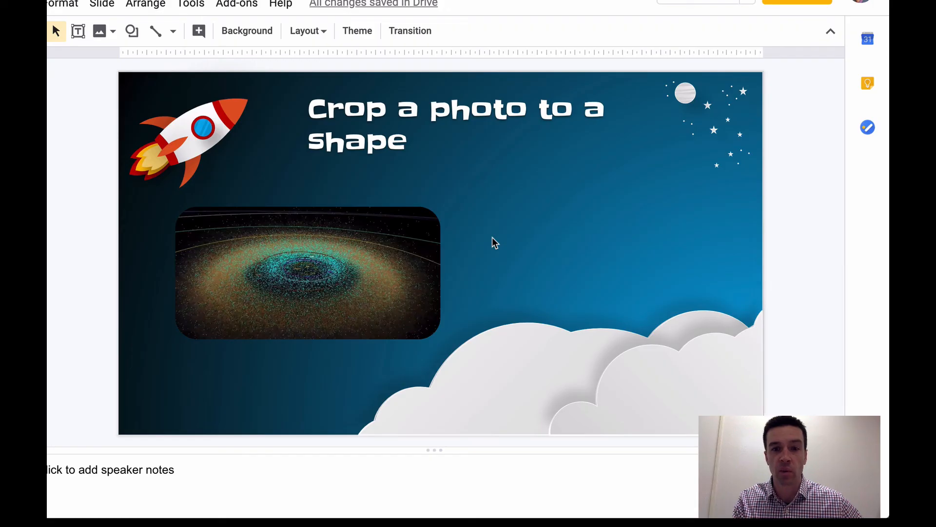
pyautogui.moveTo(313, 265)
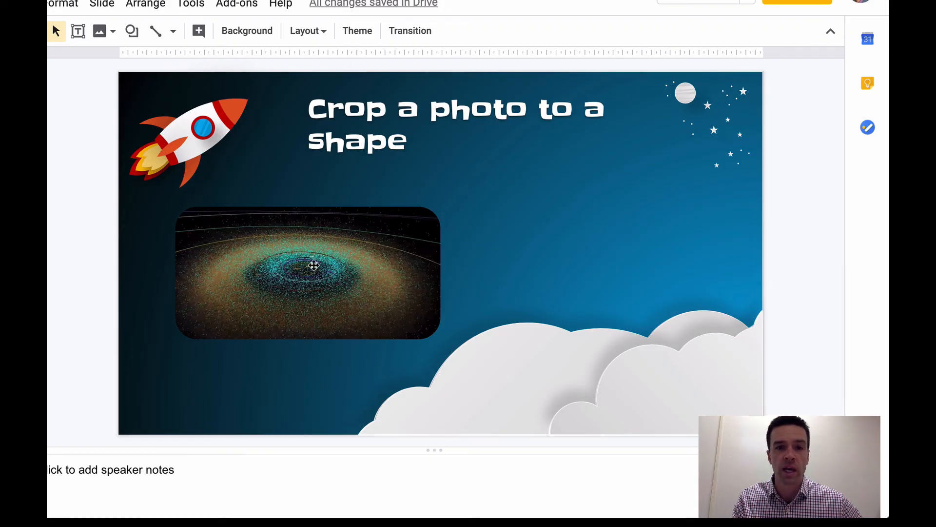
pyautogui.click(346, 30)
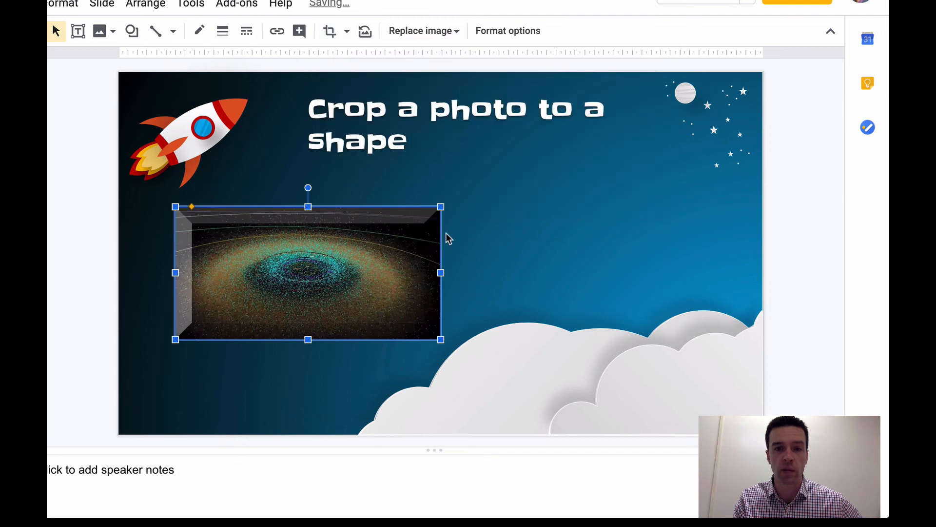
pyautogui.moveTo(381, 177)
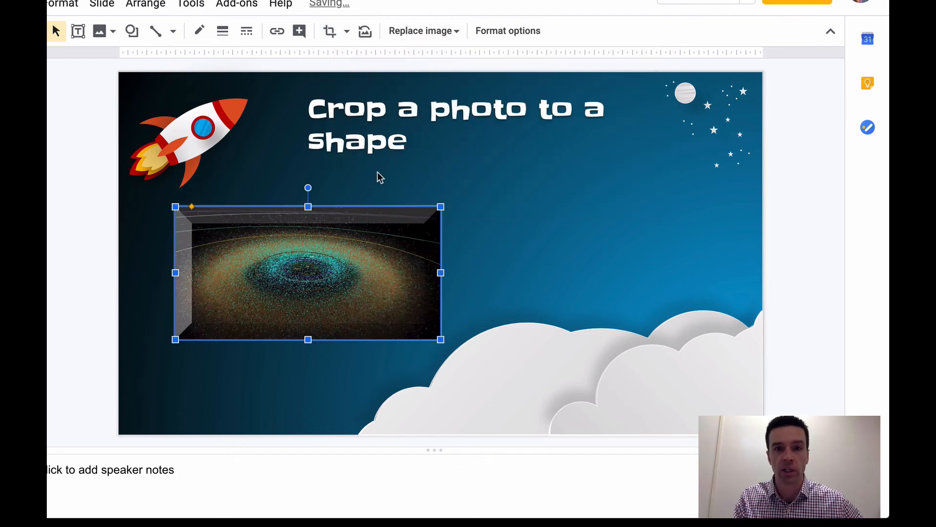
pyautogui.click(345, 30)
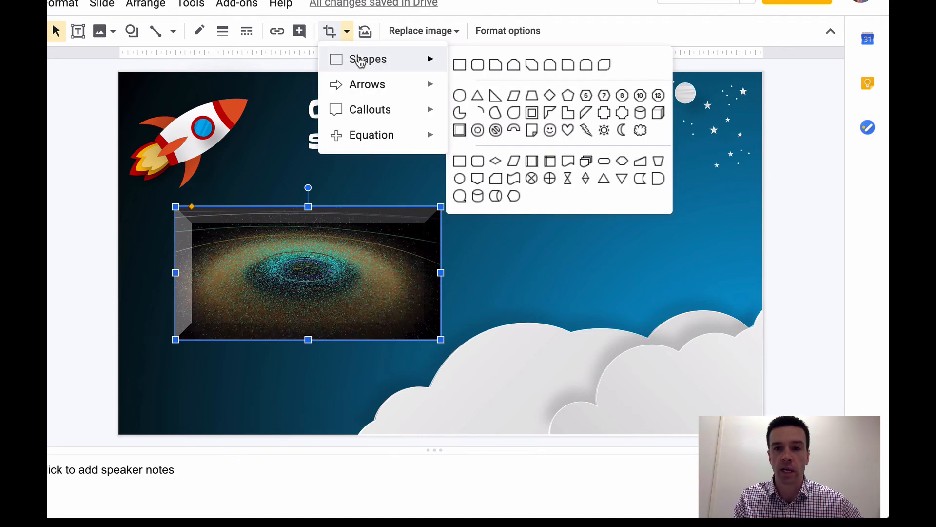